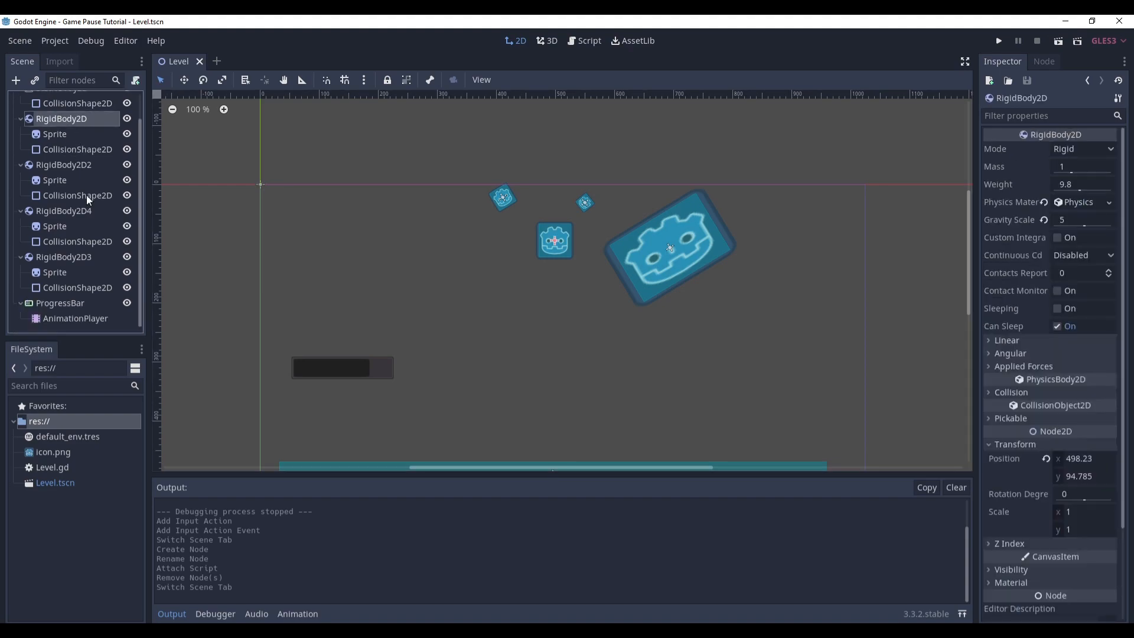
# - Stop the running Level scene before reverting the earlier input action
pyautogui.click(997, 40)
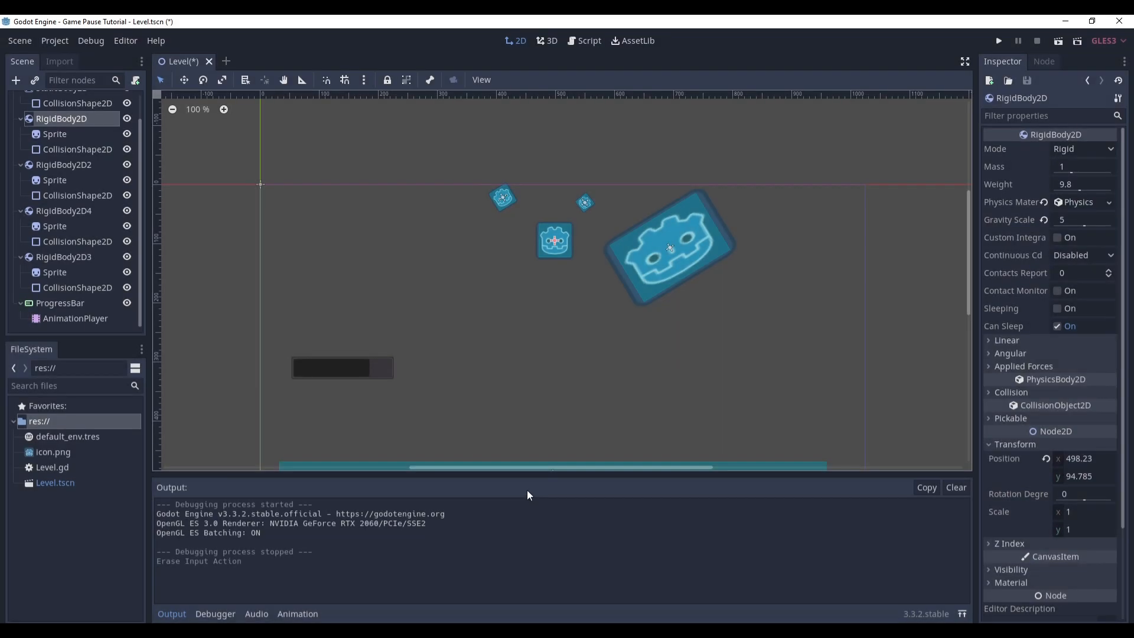
pyautogui.moveTo(528, 486)
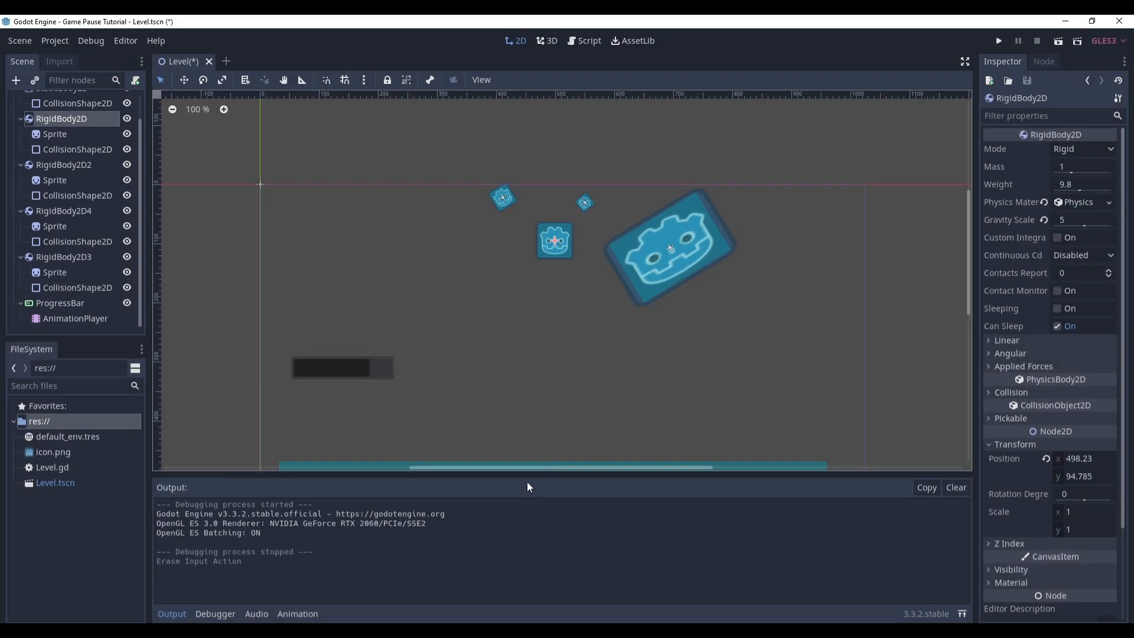
# - Add a menu_pause action in the Input Map bound to the Escape key
pyautogui.click(54, 40)
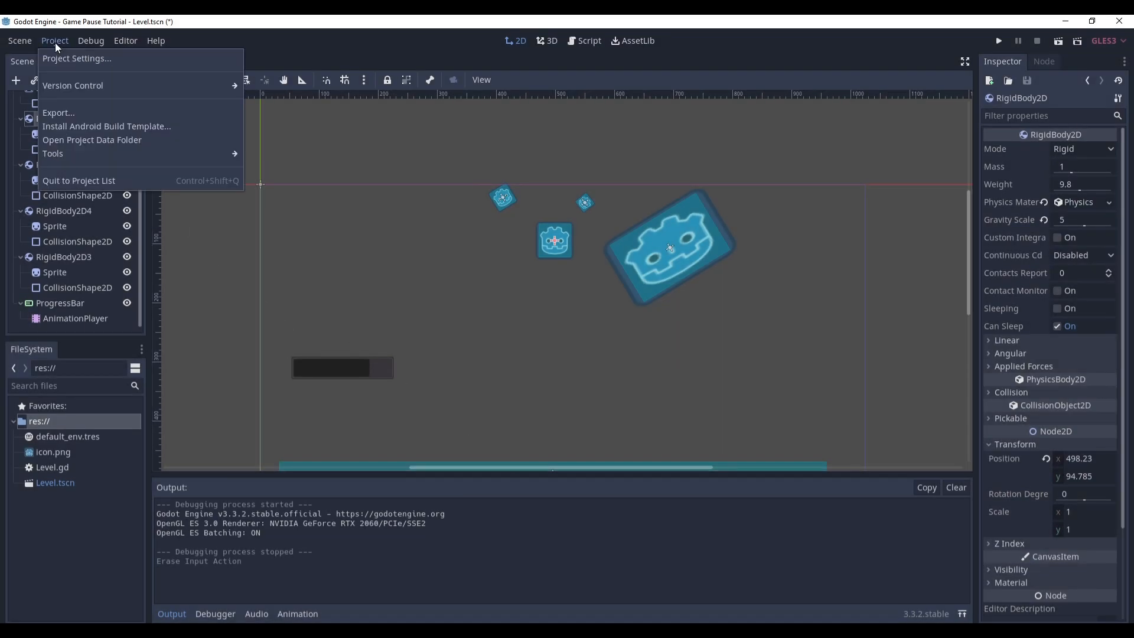
pyautogui.click(76, 58)
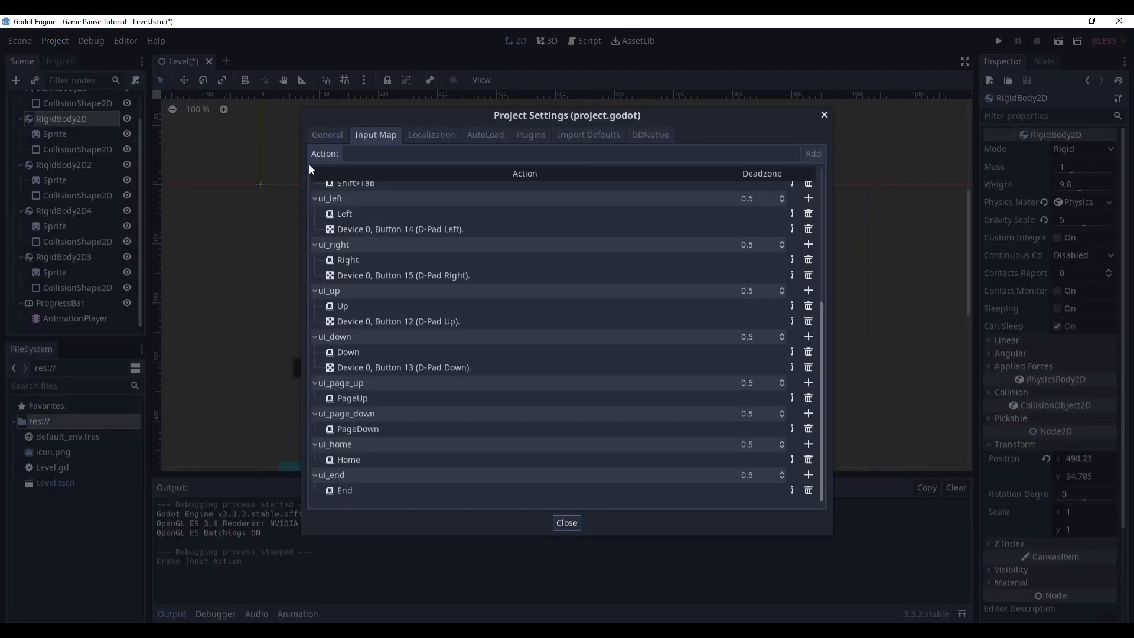
pyautogui.write('menu_pause')
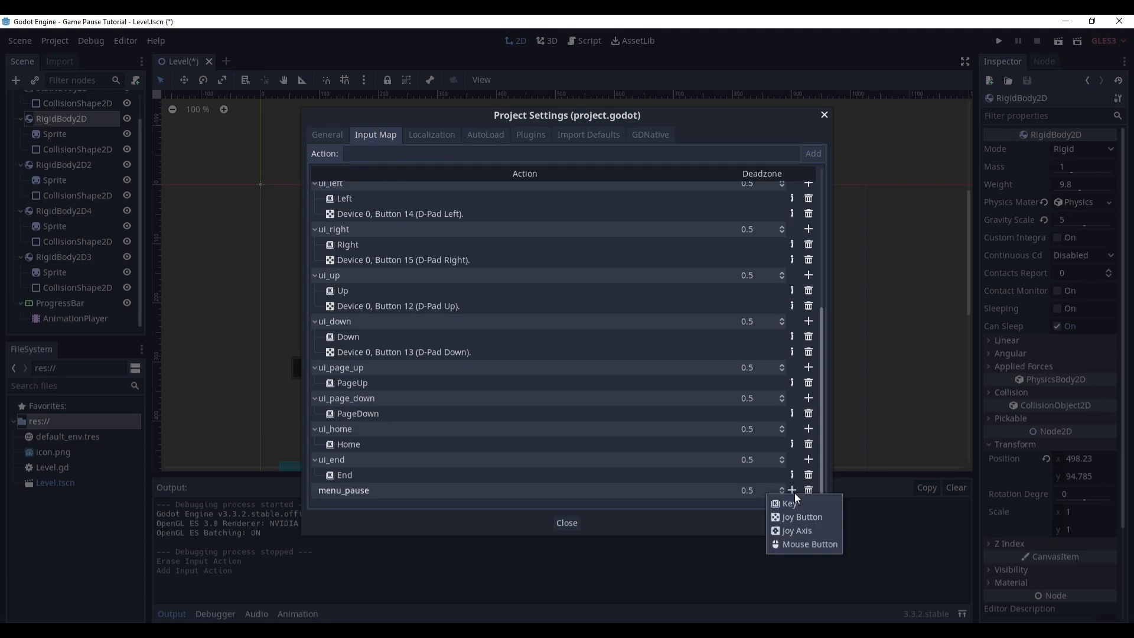
pyautogui.click(788, 503)
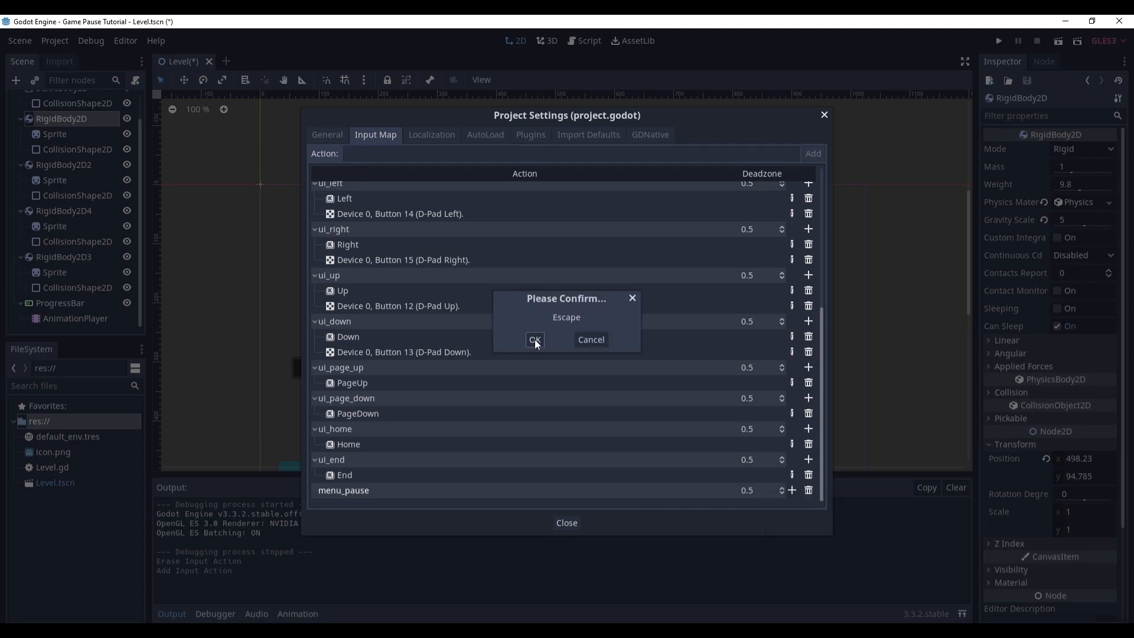
pyautogui.click(533, 340)
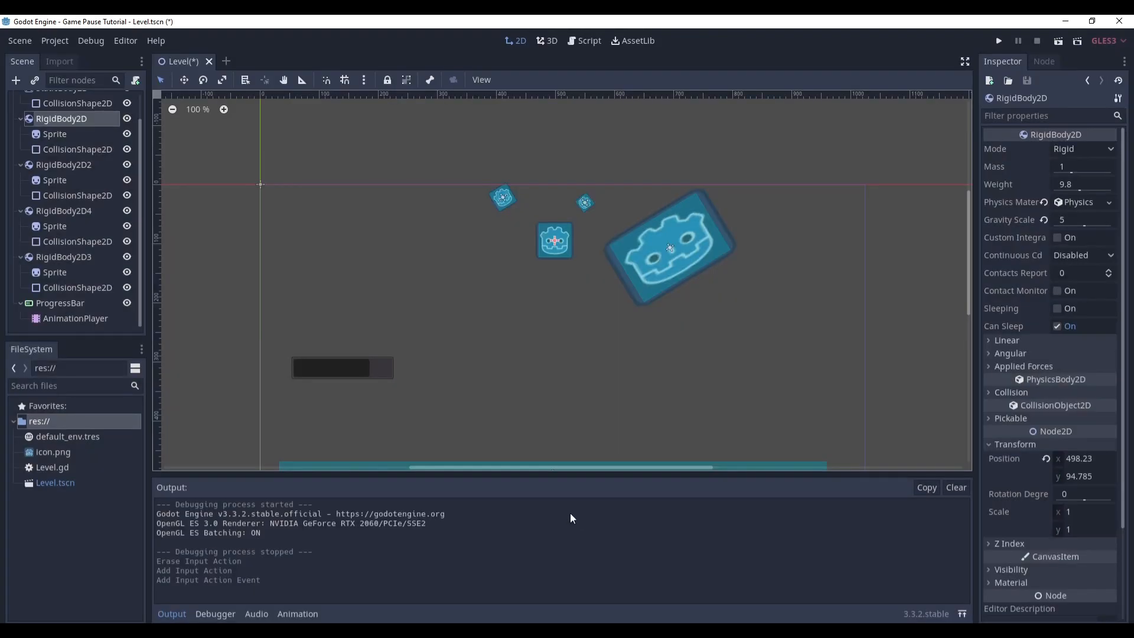
# - Create a new scene with a plain Node root and attach a new PauseController.gd script
pyautogui.click(225, 61)
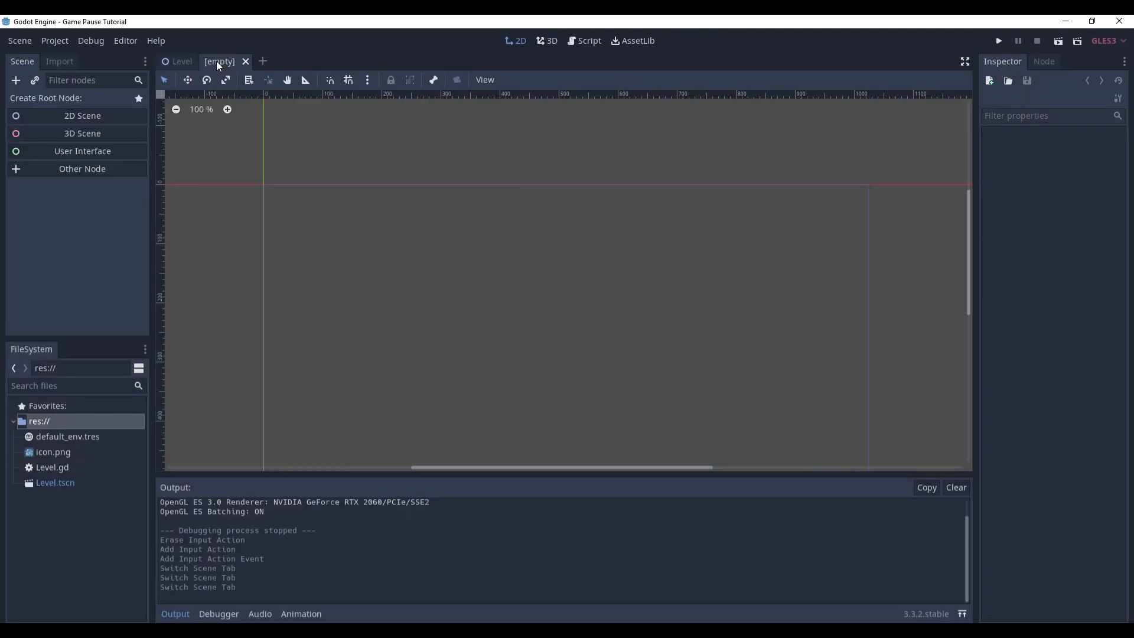
pyautogui.click(82, 169)
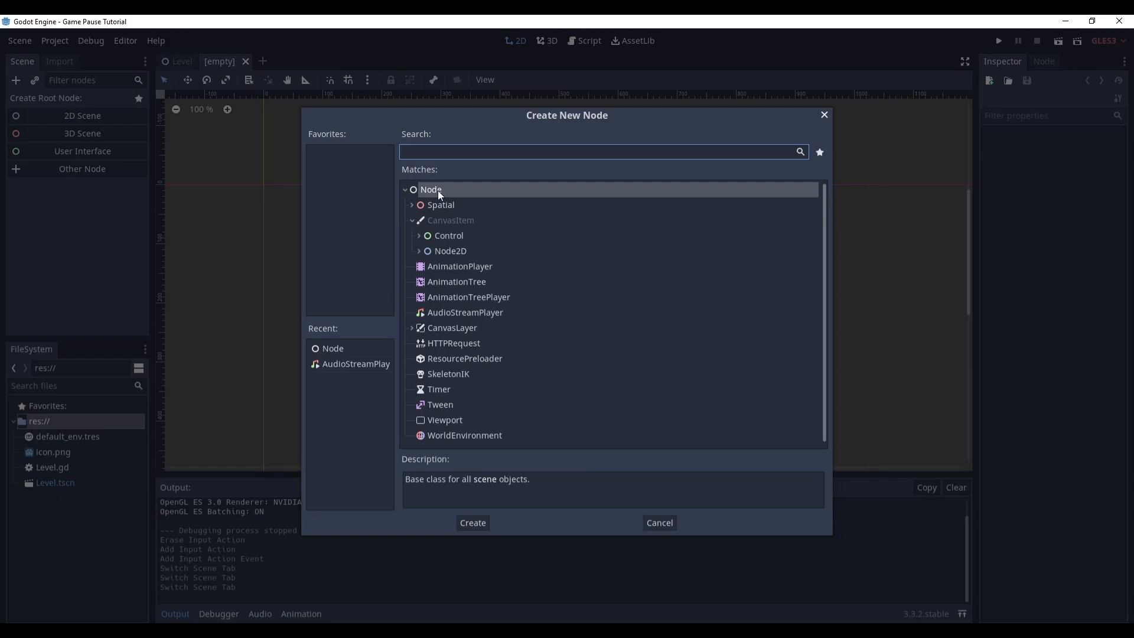
pyautogui.click(473, 522)
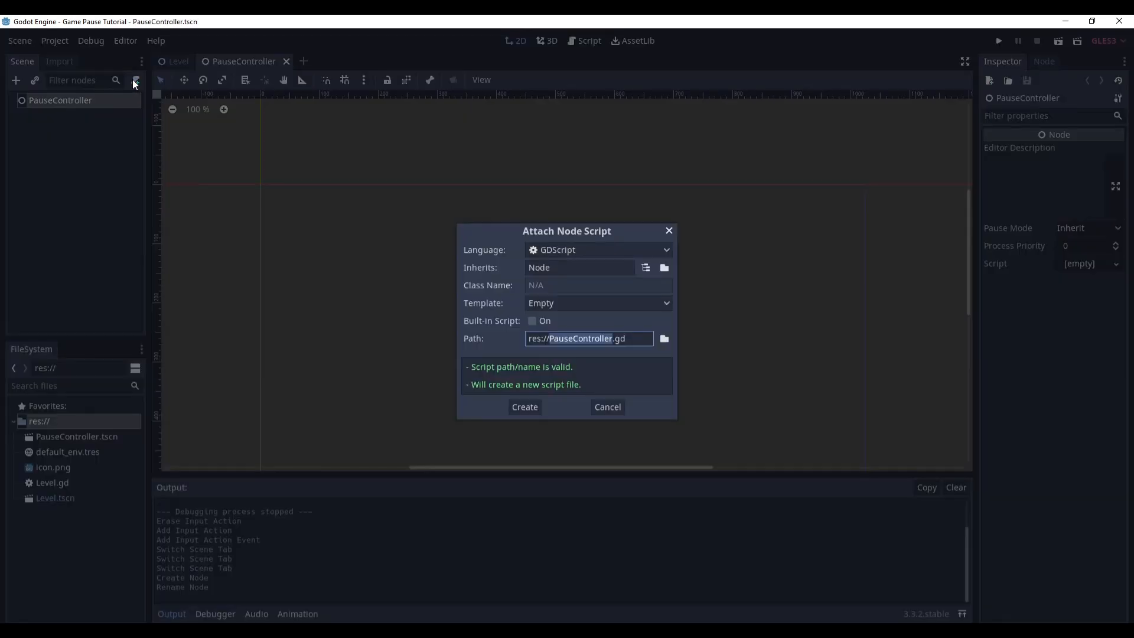
pyautogui.click(524, 406)
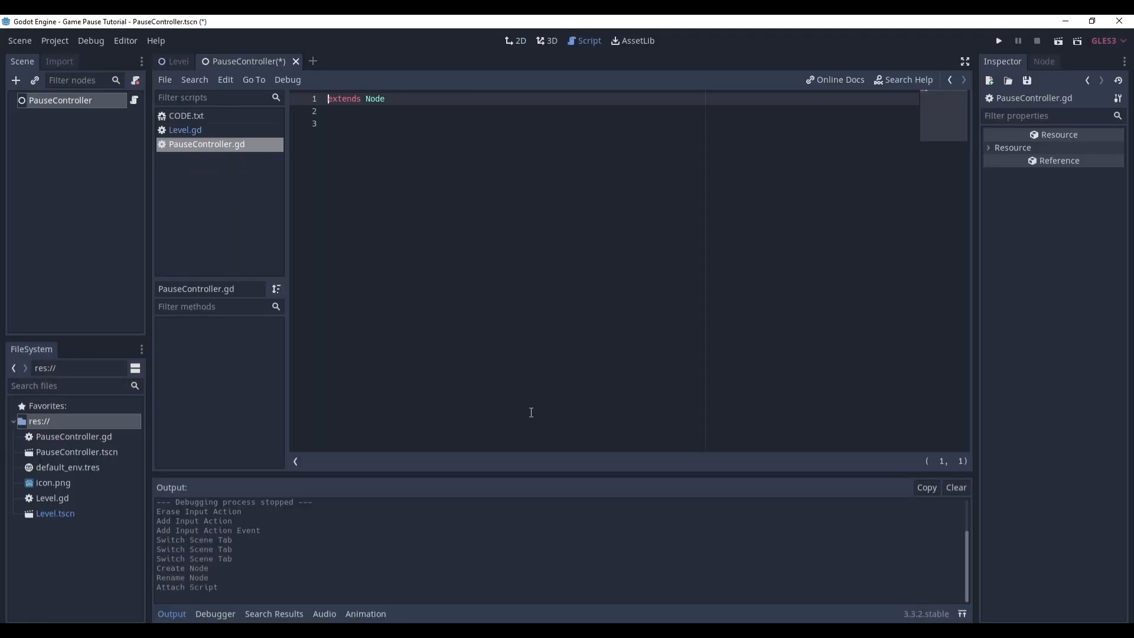
# - Write pause() and resume() calling get_tree().set_deferred("paused", true/false)
pyautogui.click(328, 124)
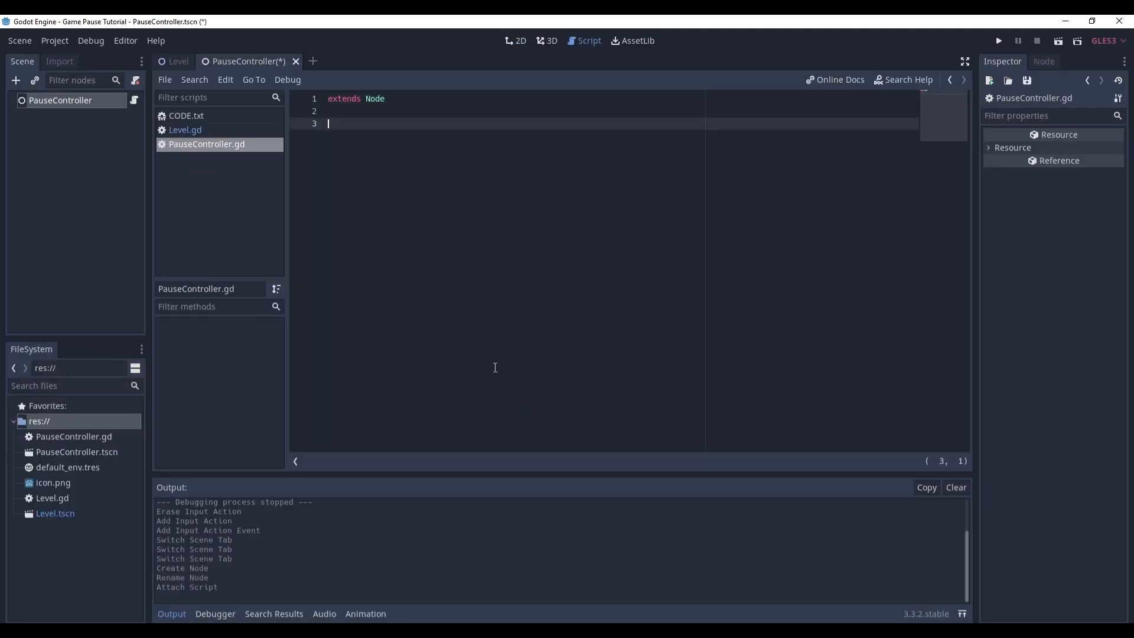
pyautogui.moveTo(274, 214)
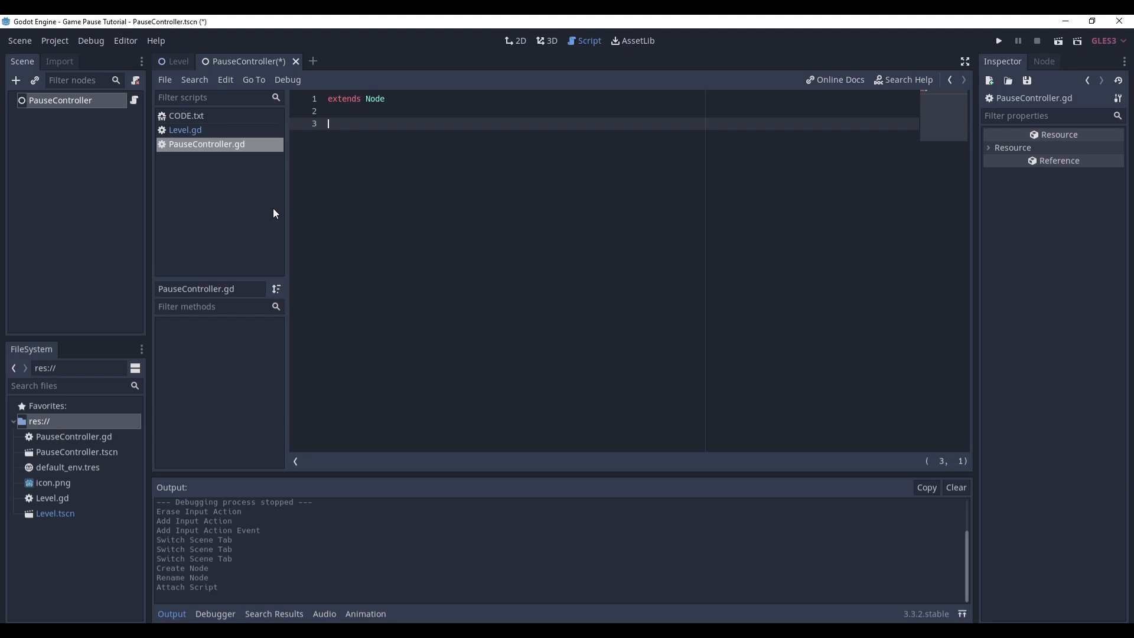
pyautogui.moveTo(215, 120)
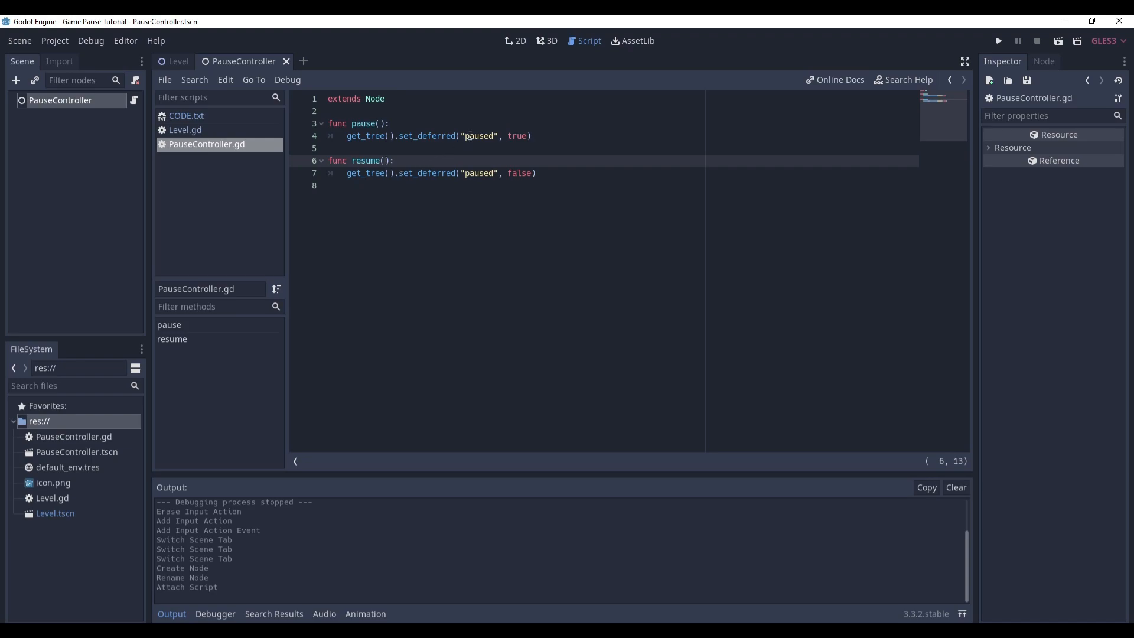
pyautogui.click(360, 136)
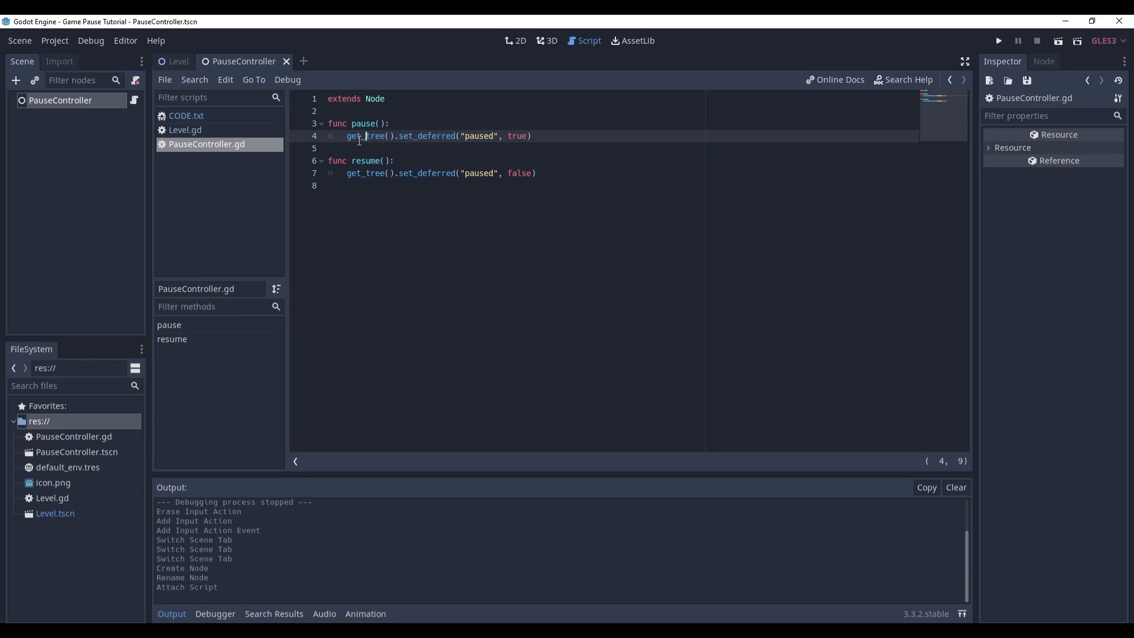
pyautogui.moveTo(466, 137)
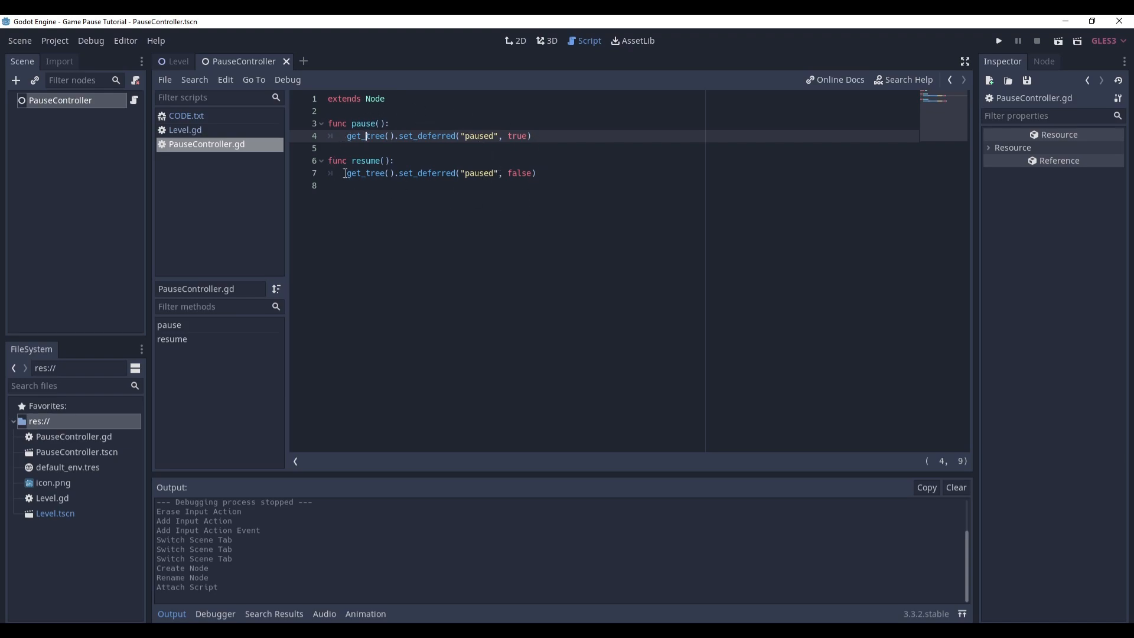
pyautogui.doubleClick(520, 172)
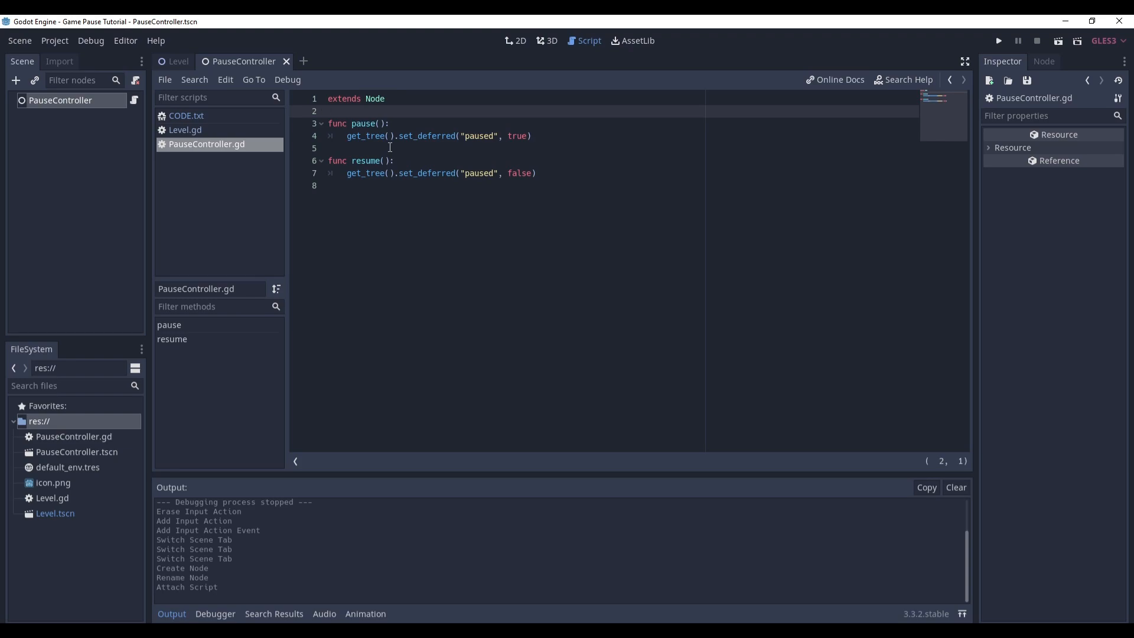
# - Add exported can_toggle_pause bool defaulting true and guard pause/resume with 'if can_toggle_pause:'
pyautogui.press('Enter')
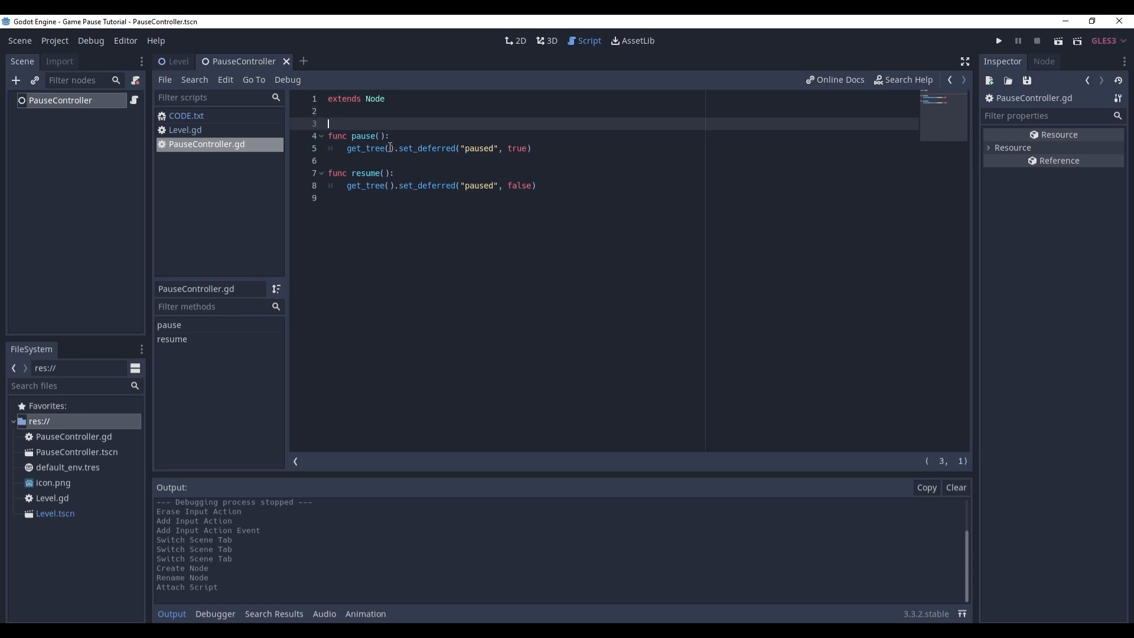
pyautogui.write('export(bool) var can_toggle_pause: bool = true')
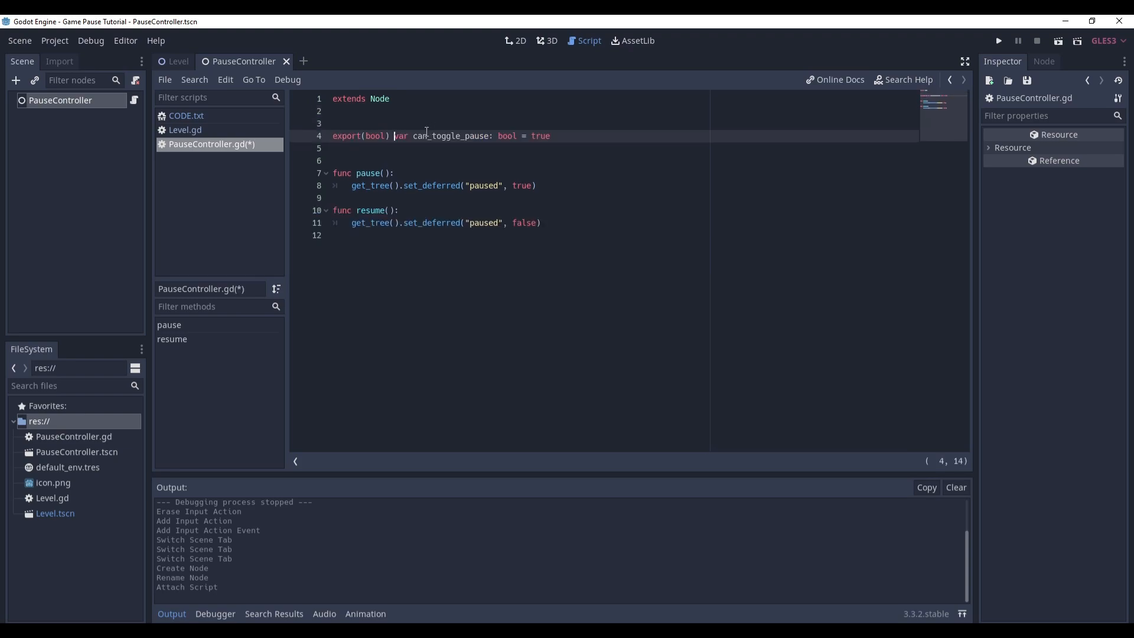
pyautogui.click(395, 172)
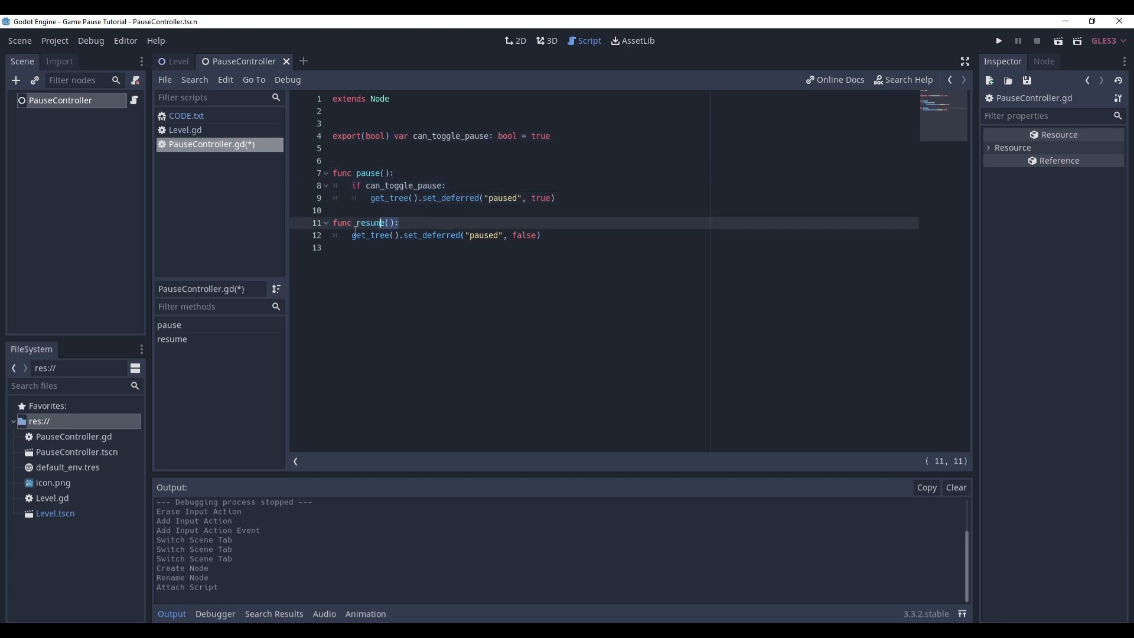
pyautogui.write('if can_toggle_pause:')
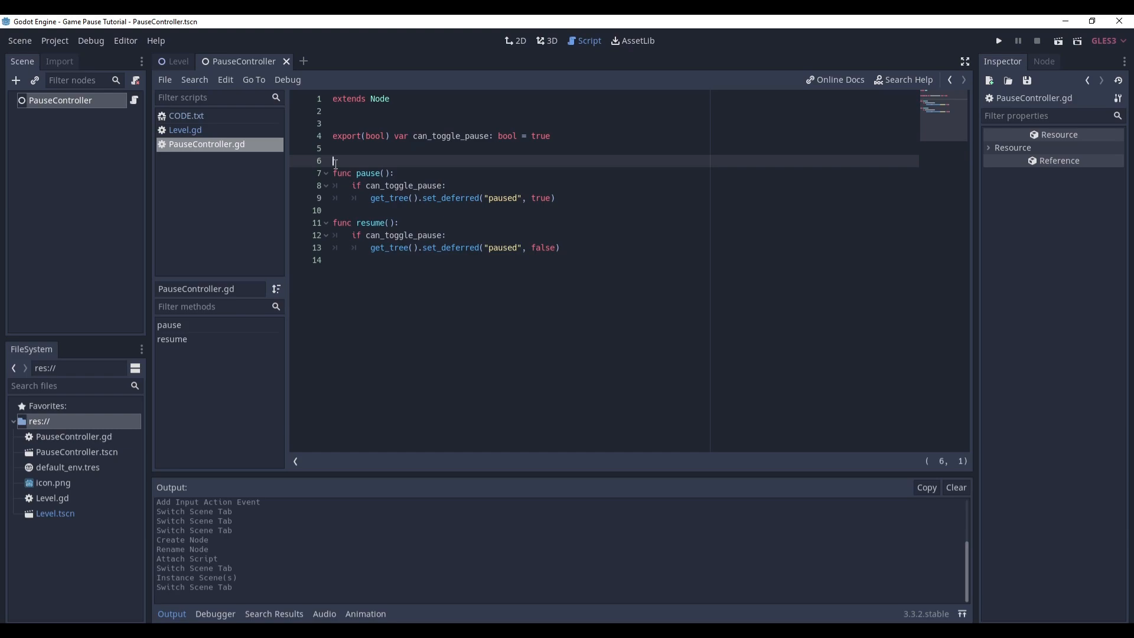
# - Add _process(delta) that on menu_pause just pressed calls pause() or resume() based on get_tree().paused
pyautogui.write('func _process(delta):')
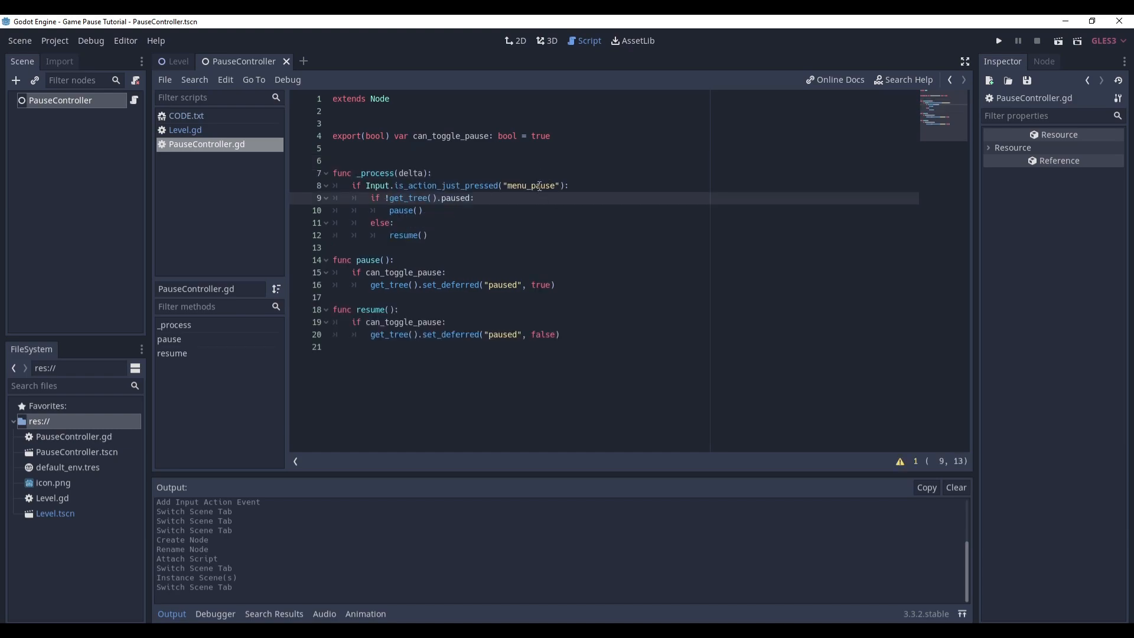
pyautogui.doubleClick(413, 199)
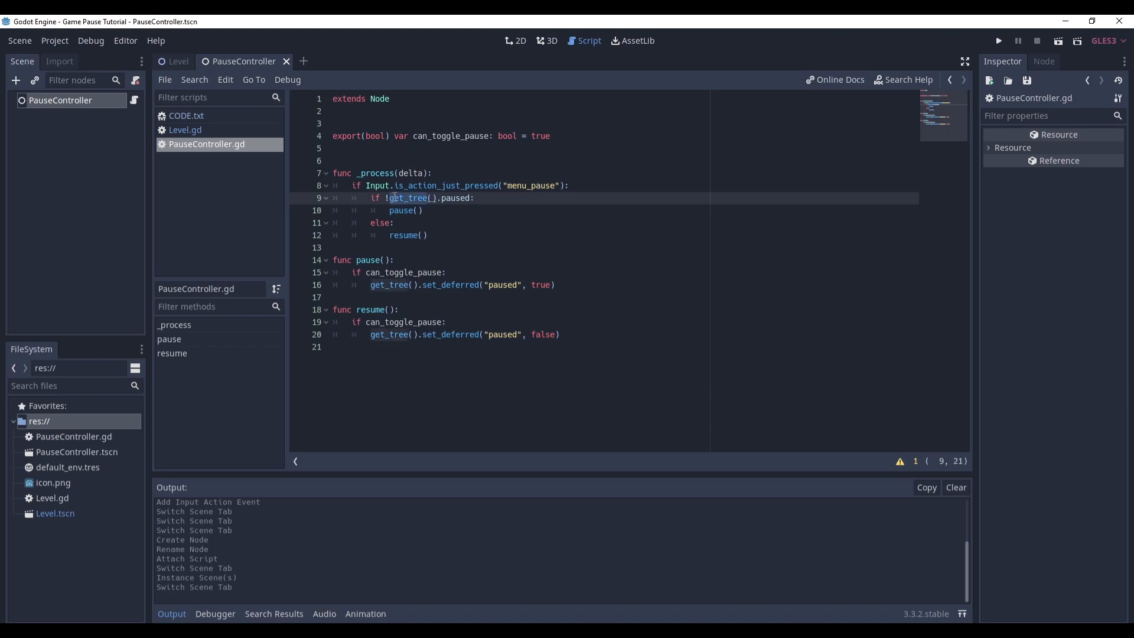
pyautogui.click(426, 198)
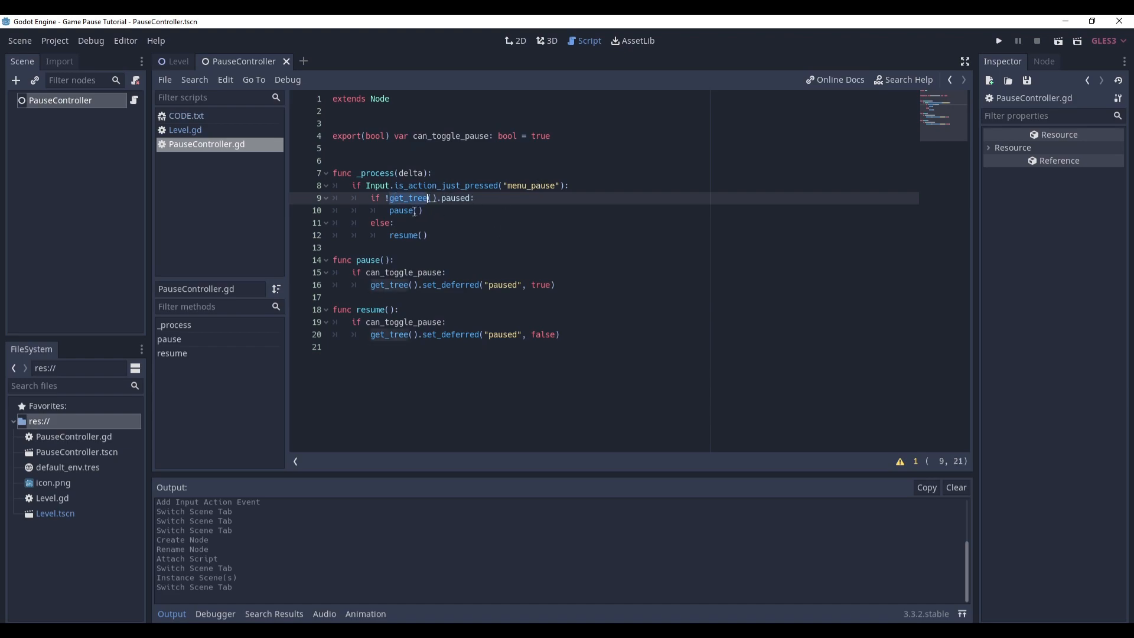
pyautogui.doubleClick(404, 235)
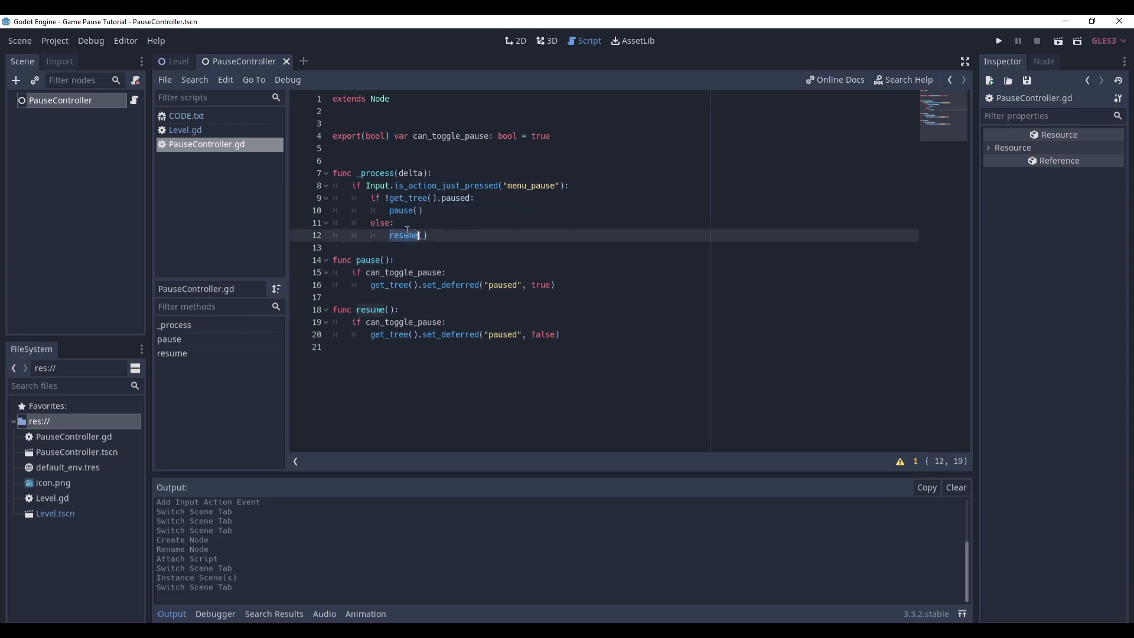
pyautogui.click(177, 62)
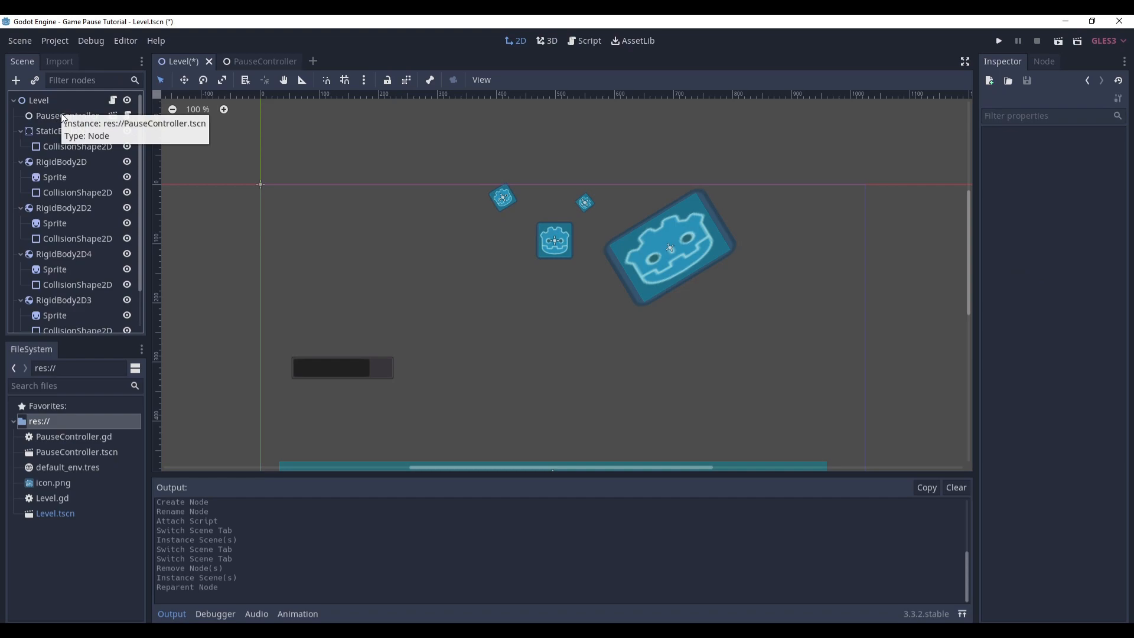
pyautogui.moveTo(190, 211)
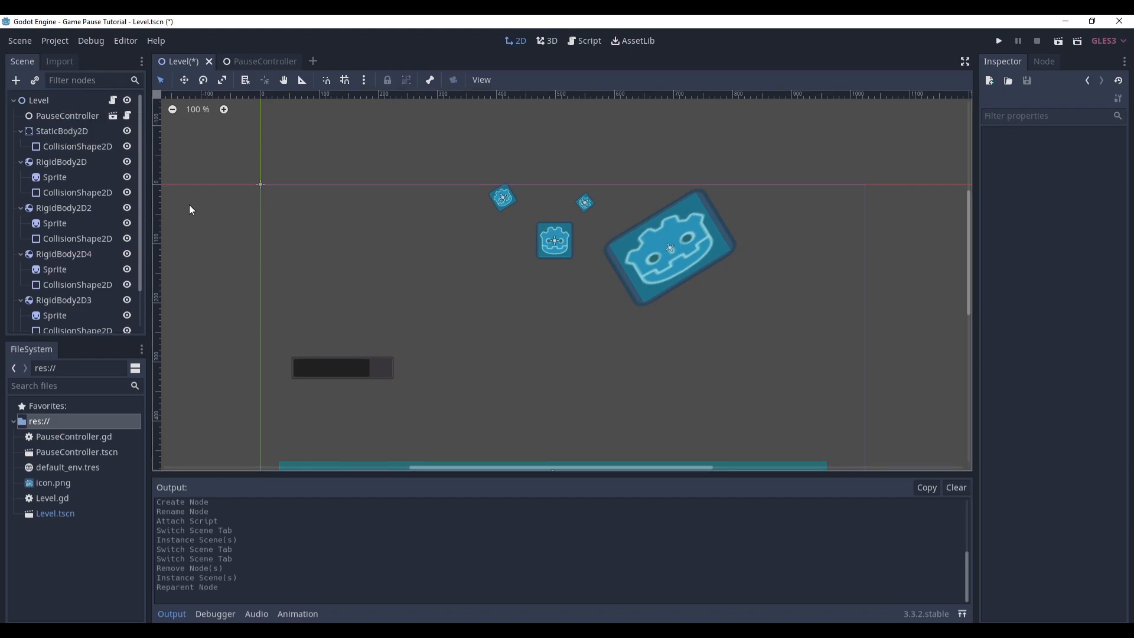
pyautogui.click(998, 40)
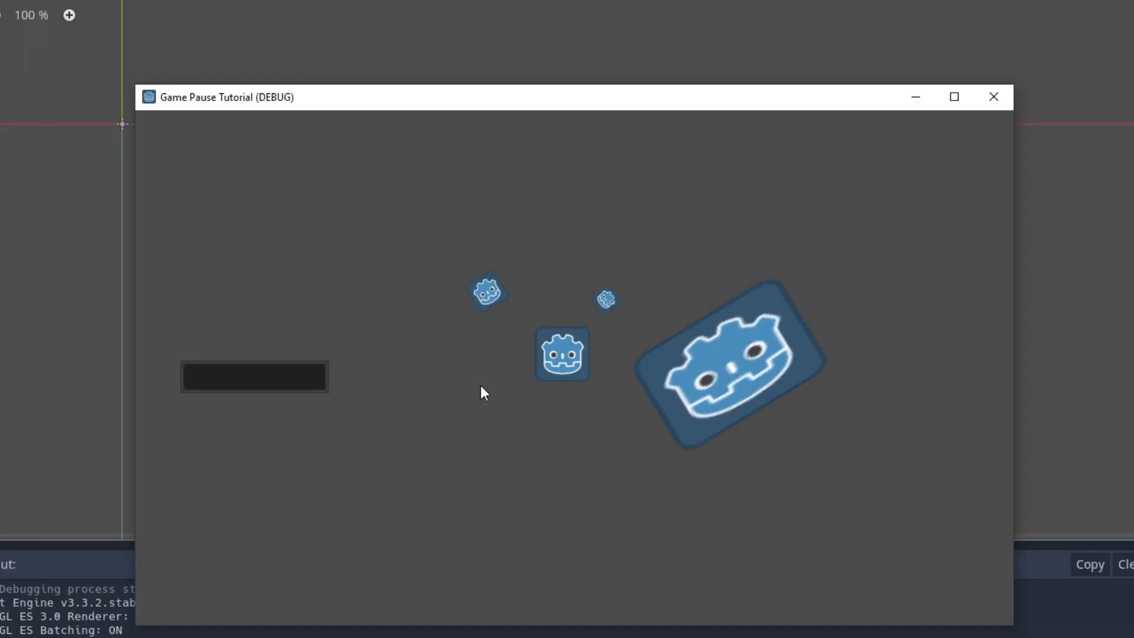
pyautogui.click(995, 97)
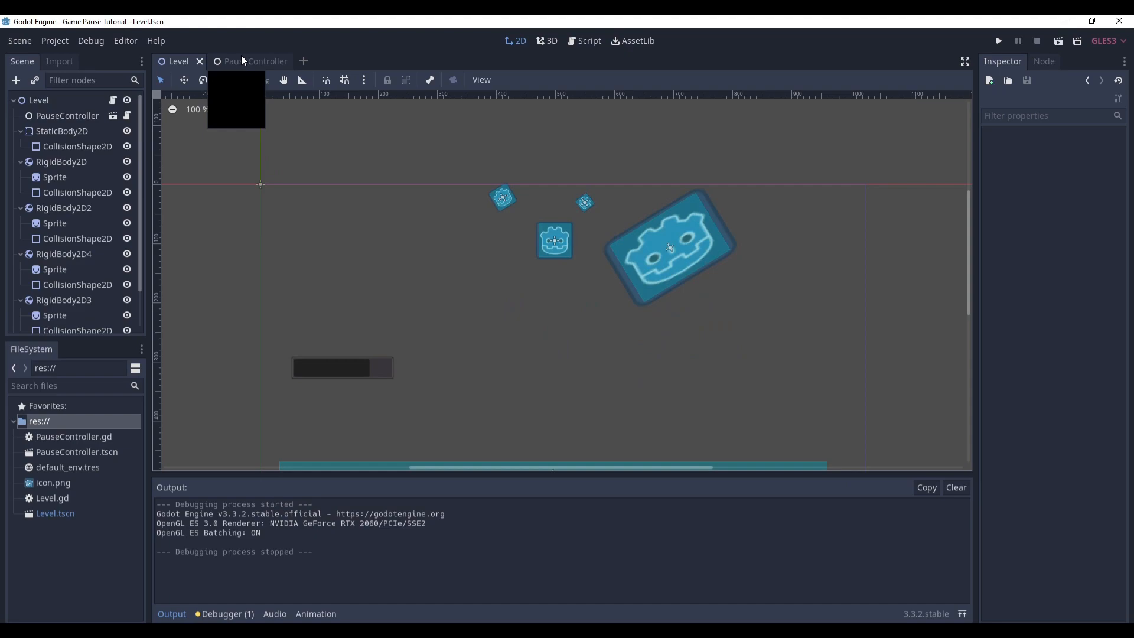
# - Set the PauseController node's Pause Mode to Process and run the game to test
pyautogui.click(253, 62)
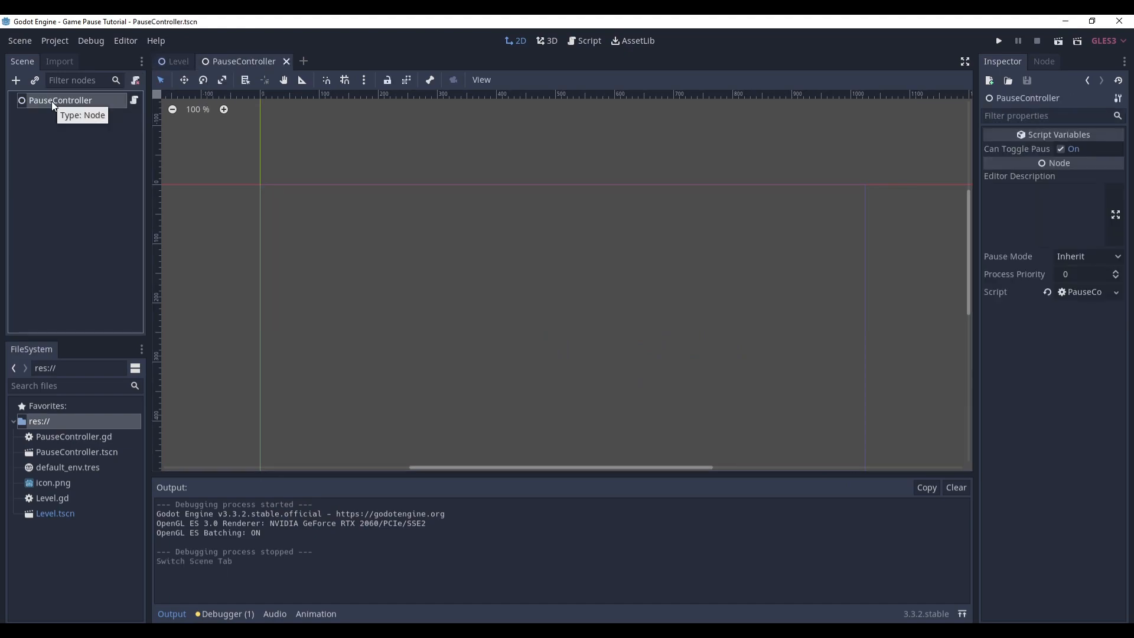
pyautogui.click(1087, 256)
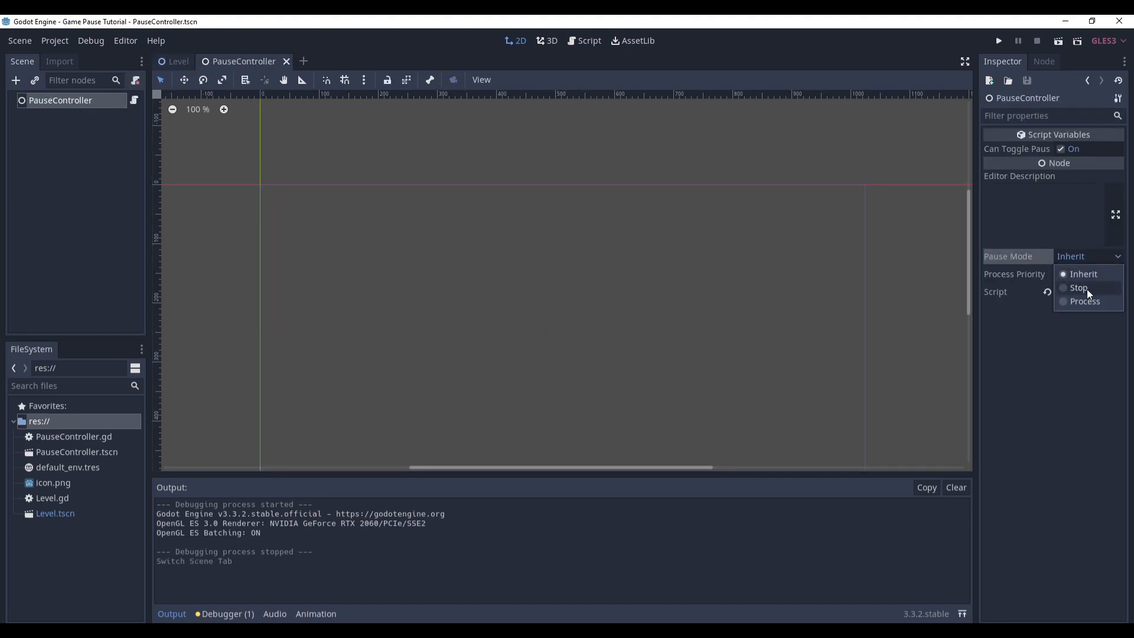
pyautogui.moveTo(1089, 301)
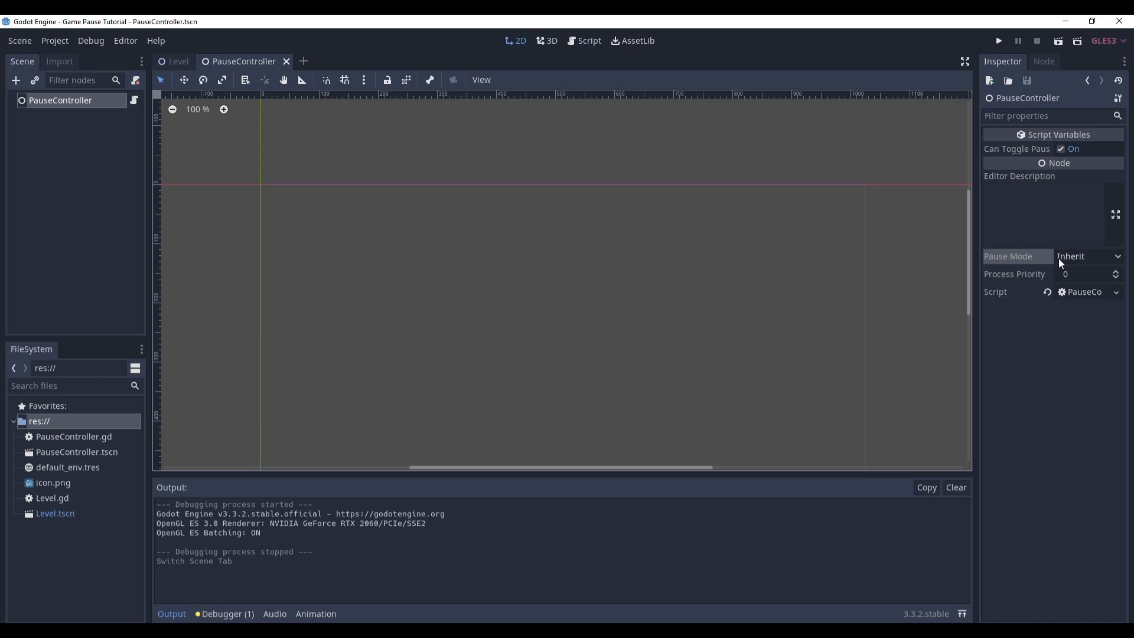
pyautogui.click(1089, 256)
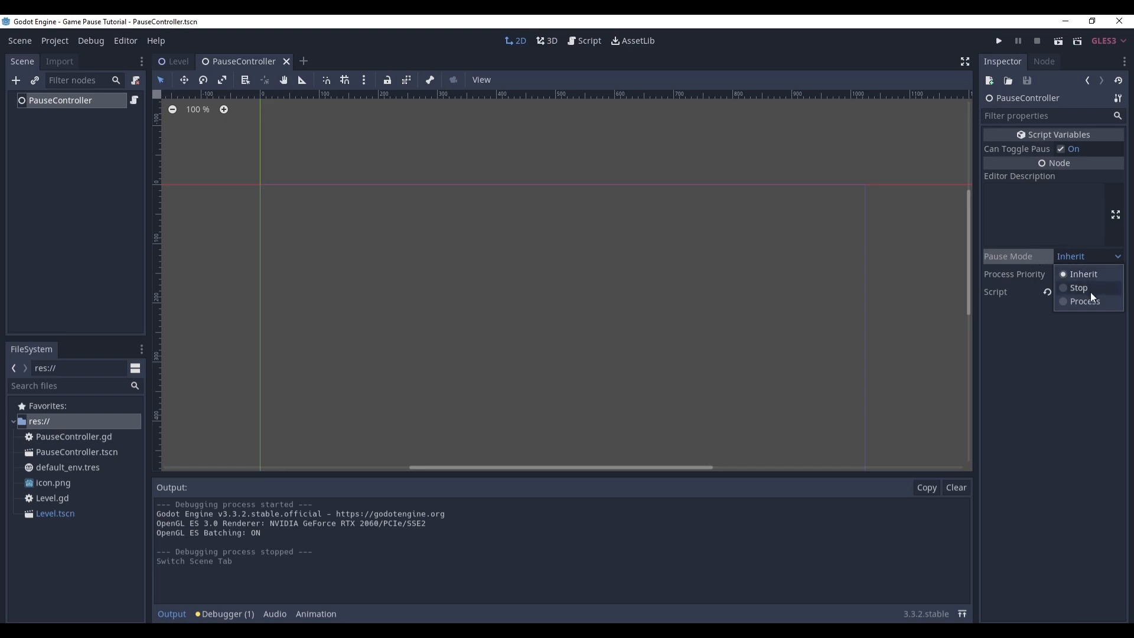
pyautogui.click(1083, 301)
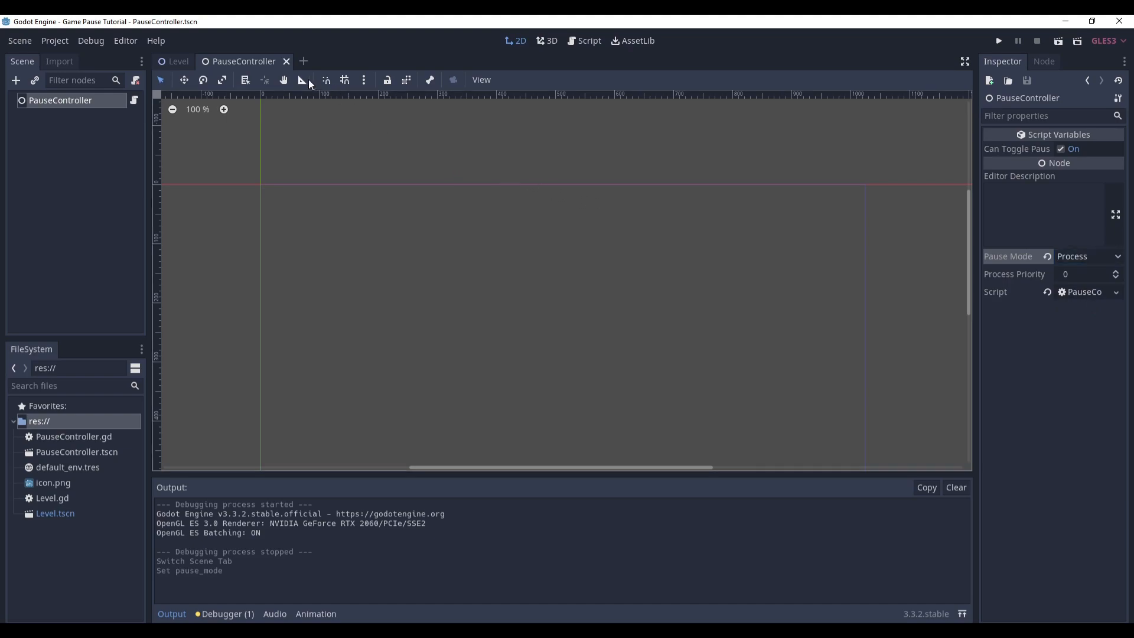
pyautogui.click(999, 40)
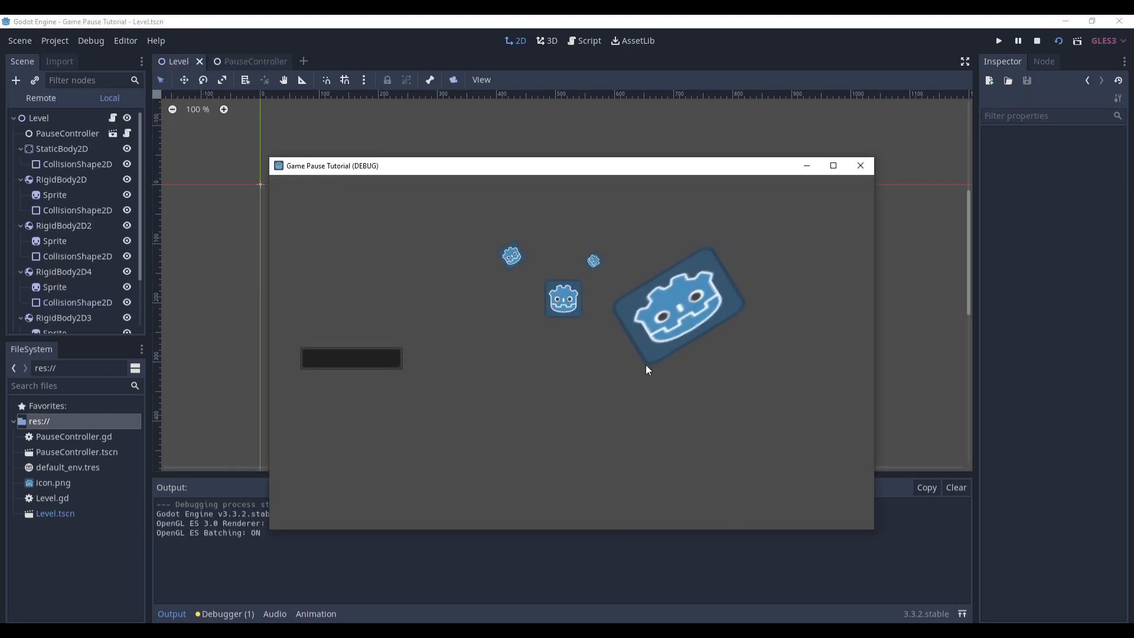